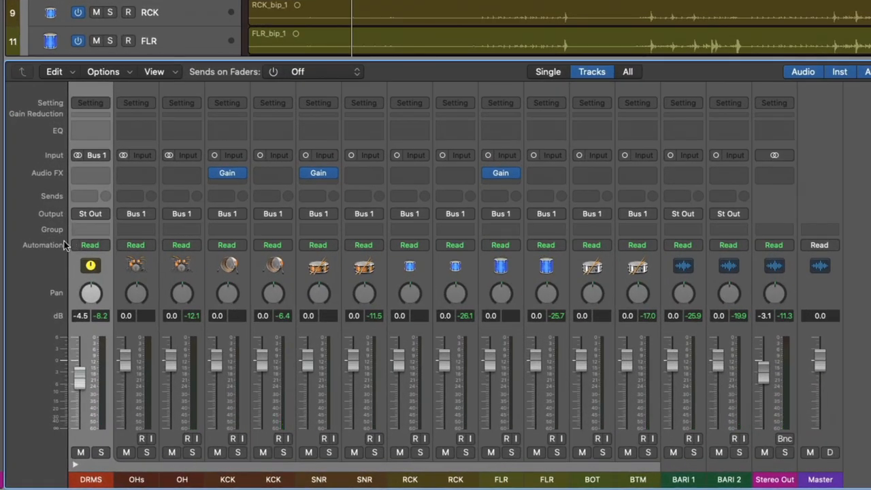
{"action": "mouse_move", "coordinate": [49, 171]}
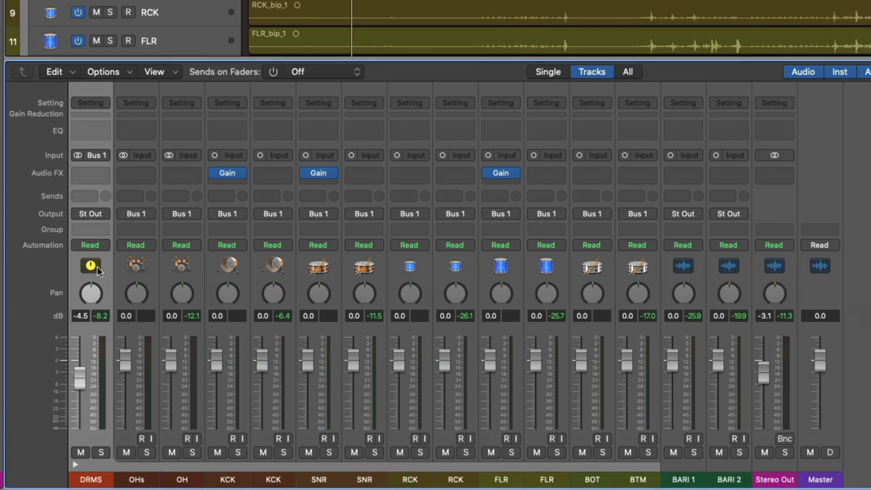
{"action": "mouse_move", "coordinate": [48, 234]}
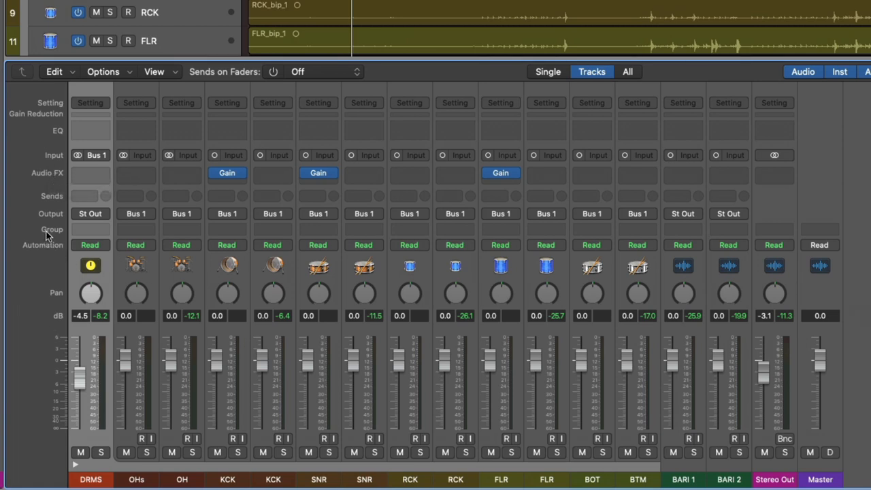
{"action": "mouse_move", "coordinate": [166, 234]}
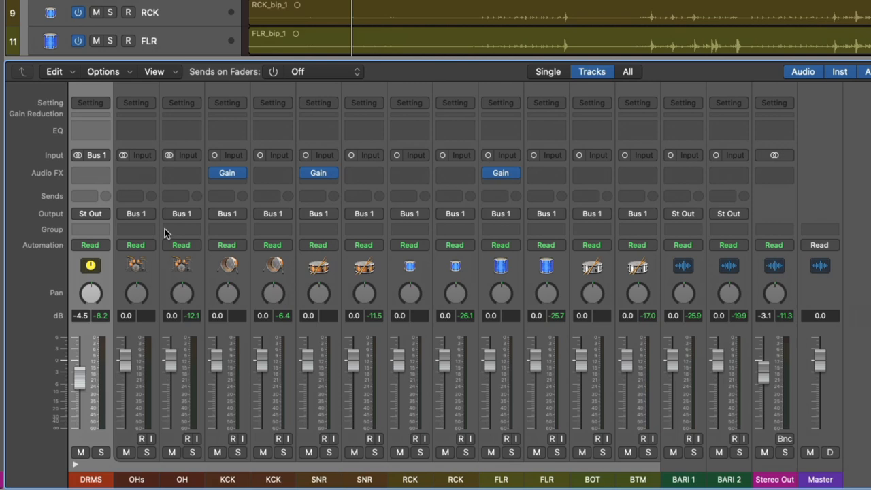
- Review the channel strip component settings for the mixer strips
{"action": "right_click", "coordinate": [319, 293]}
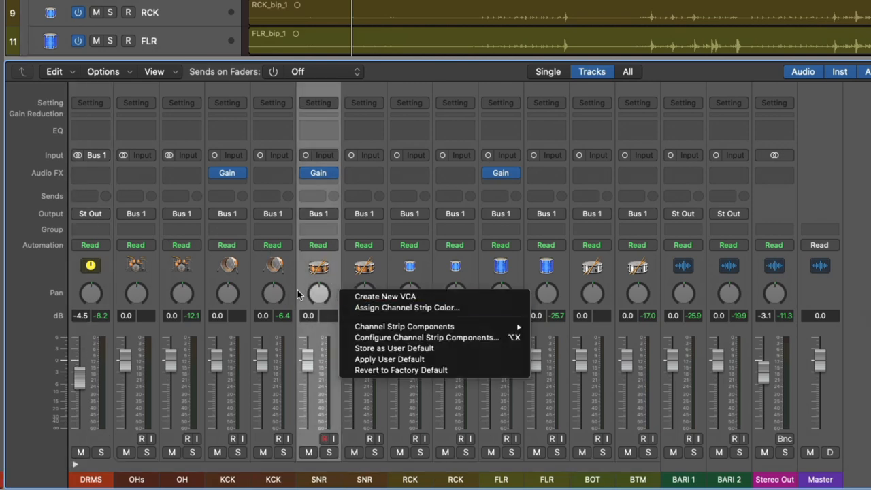
{"action": "mouse_move", "coordinate": [405, 338]}
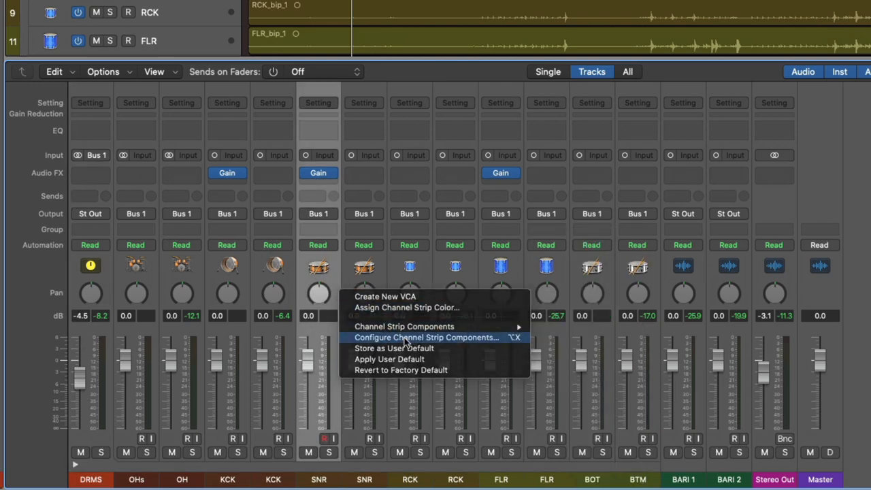
{"action": "left_click", "coordinate": [426, 338]}
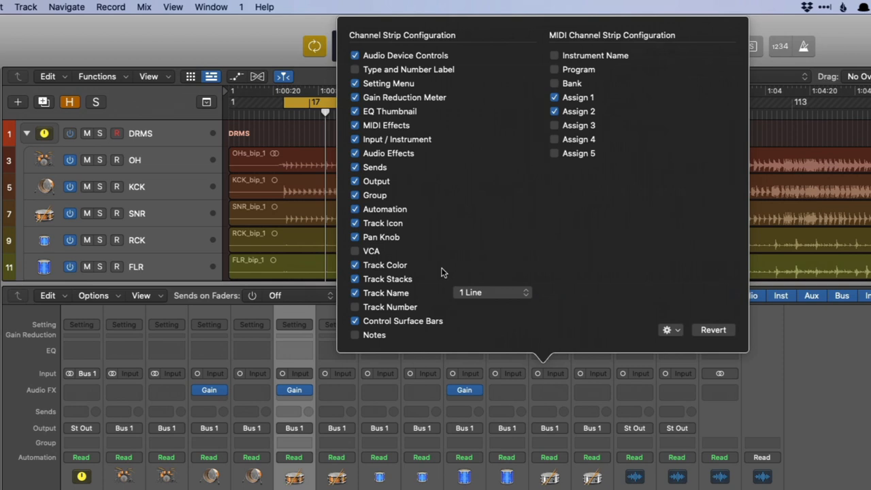
{"action": "mouse_move", "coordinate": [367, 205]}
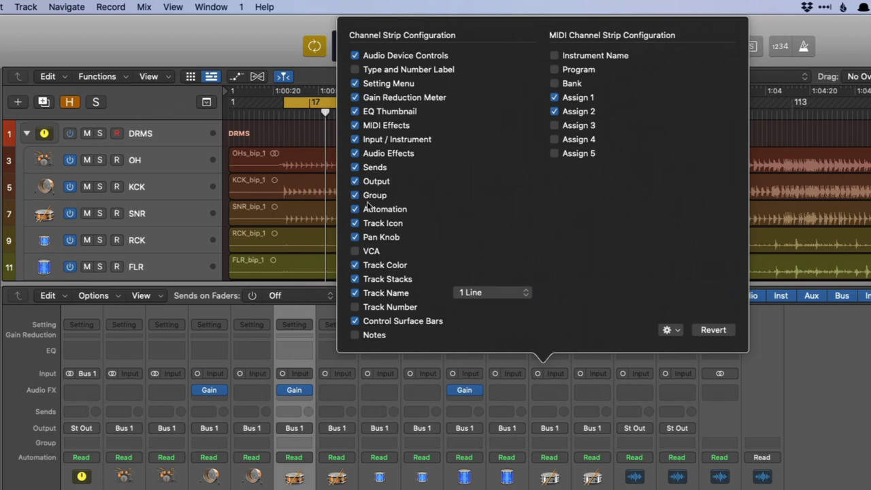
{"action": "left_click", "coordinate": [354, 196]}
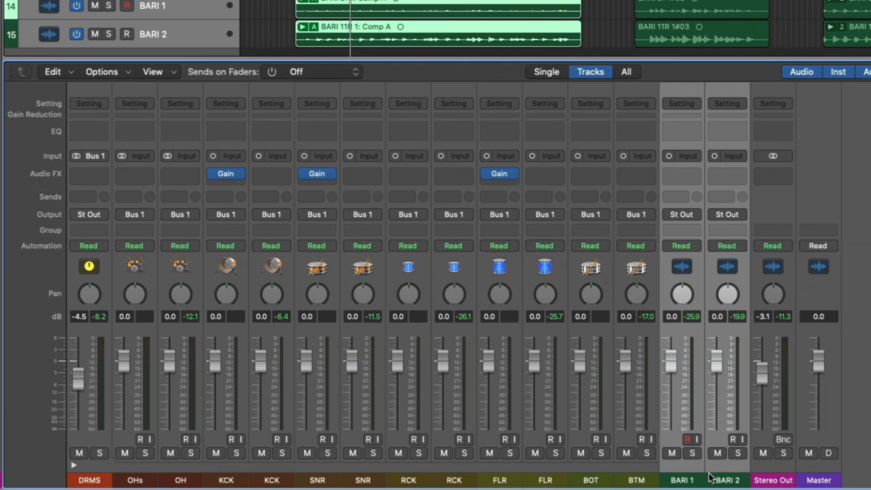
- Assign both BARI strips to Group 1 (new) and name it BARITONE
{"action": "left_click", "coordinate": [681, 229]}
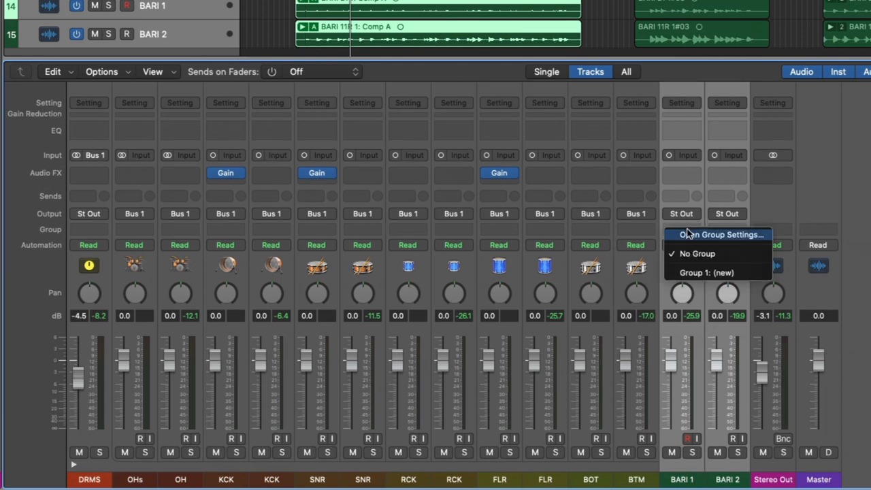
{"action": "mouse_move", "coordinate": [701, 272]}
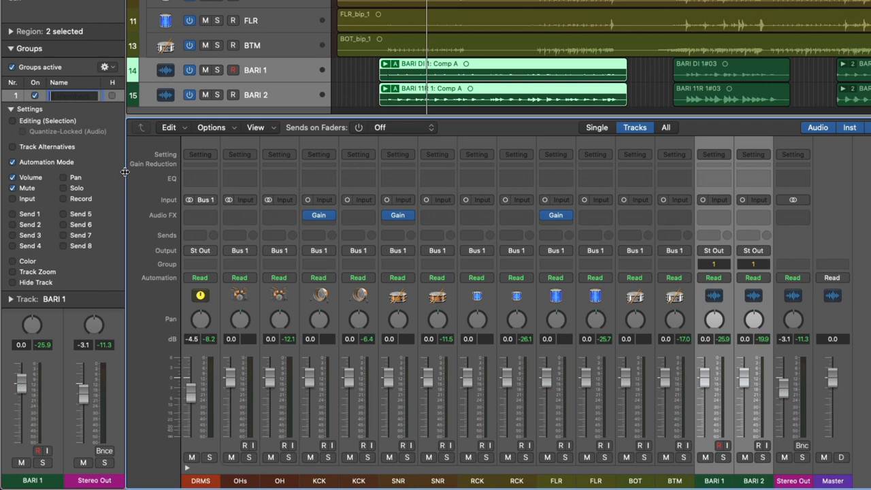
{"action": "type", "text": "BARITONE"}
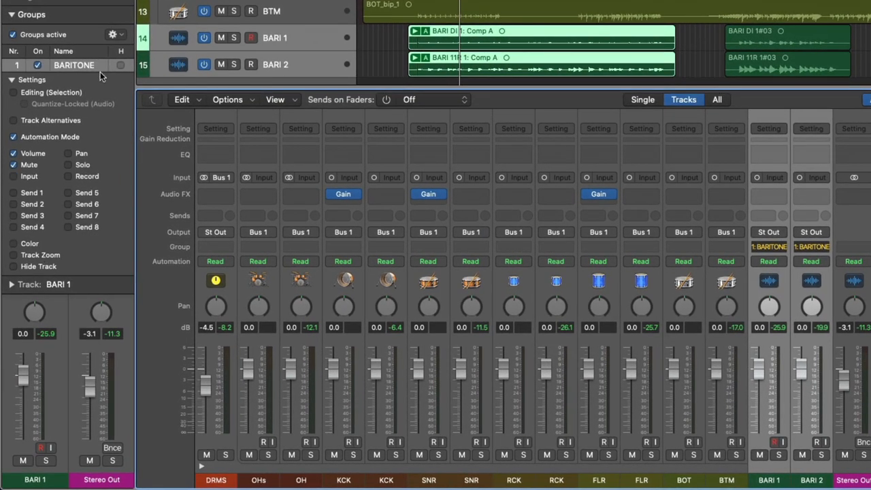
{"action": "mouse_move", "coordinate": [87, 113]}
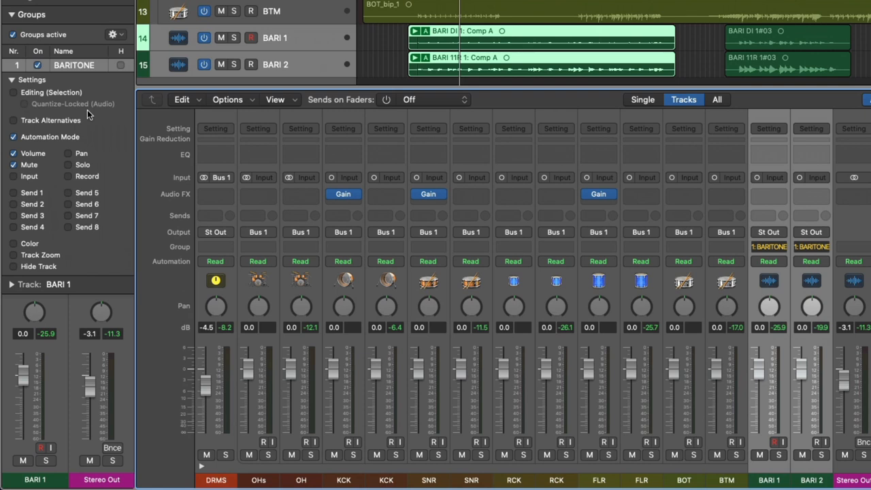
{"action": "mouse_move", "coordinate": [33, 163]}
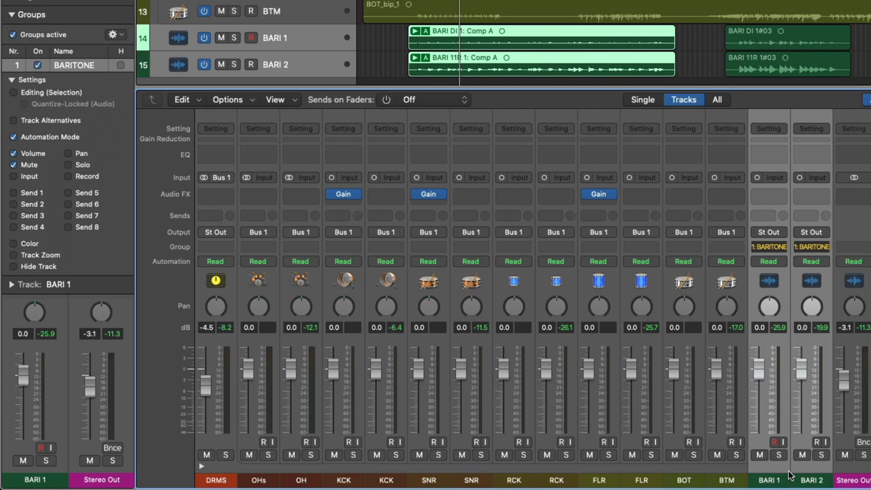
- Mute BARI 1 so the BARITONE group mutes both baritone tracks
{"action": "left_click", "coordinate": [803, 455]}
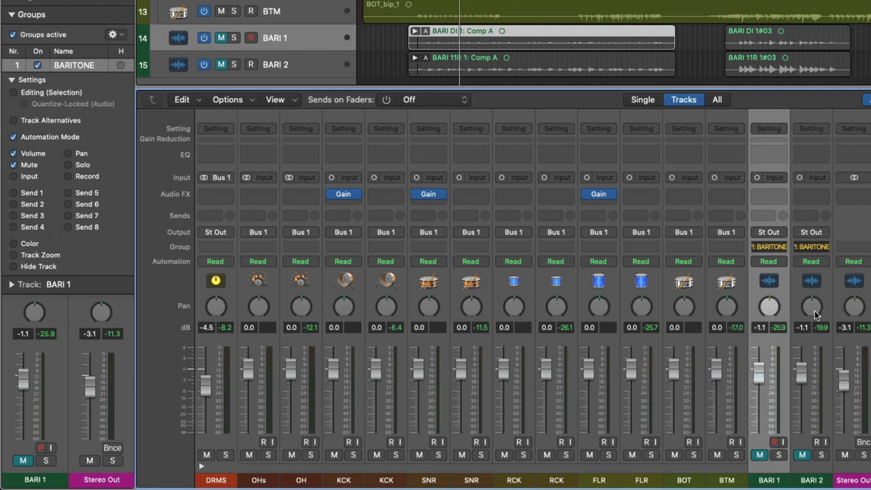
{"action": "mouse_move", "coordinate": [806, 239]}
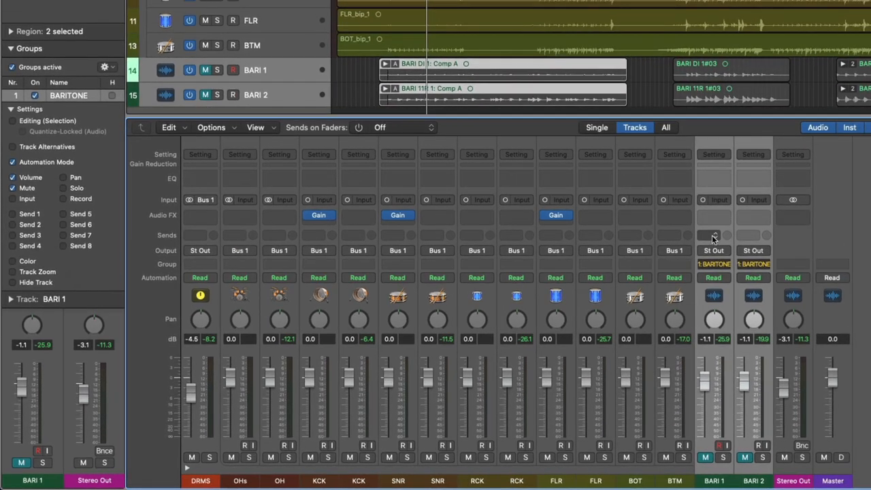
- Route a baritone send to Bus 2 and link Send 1 levels across the group
{"action": "left_click", "coordinate": [714, 234]}
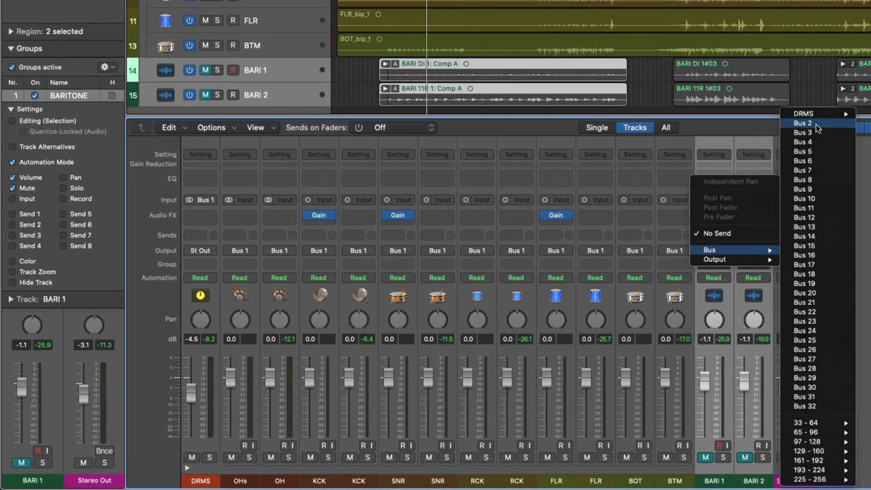
{"action": "left_click", "coordinate": [803, 123]}
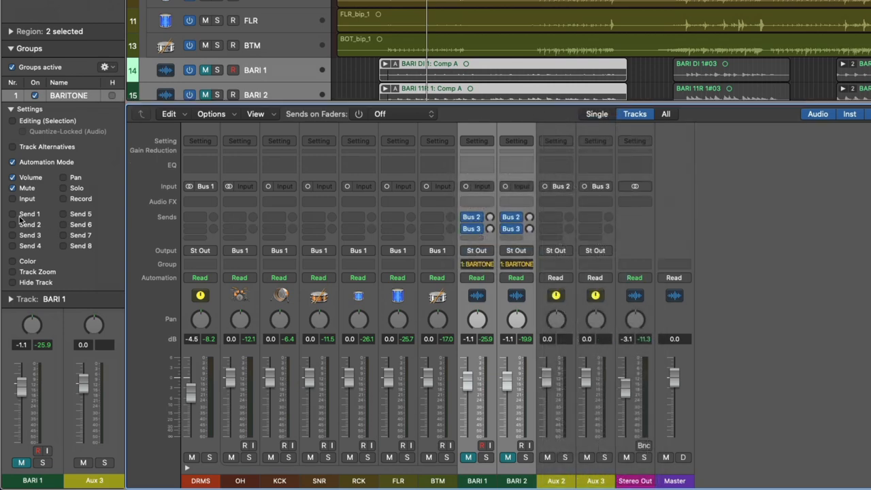
{"action": "left_click", "coordinate": [12, 214]}
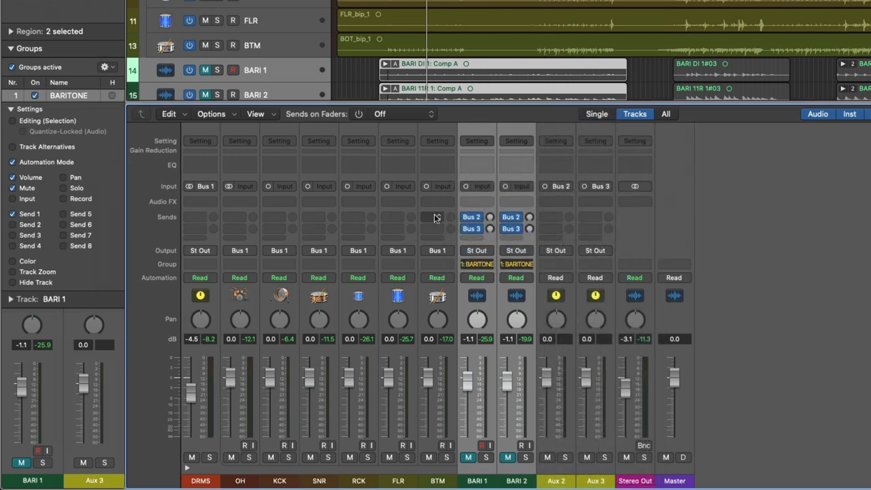
- Add the Bus 3 send and narrow the selection to BARI 1 only
{"action": "left_click", "coordinate": [471, 229]}
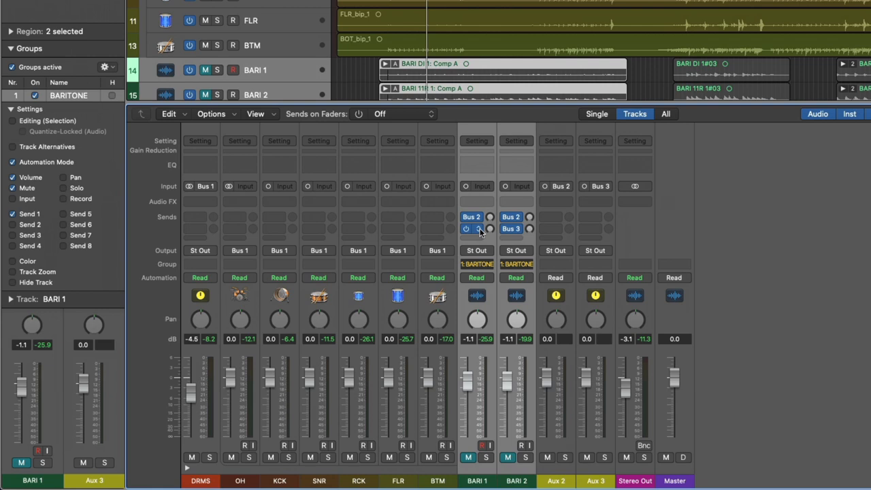
{"action": "left_click", "coordinate": [472, 228]}
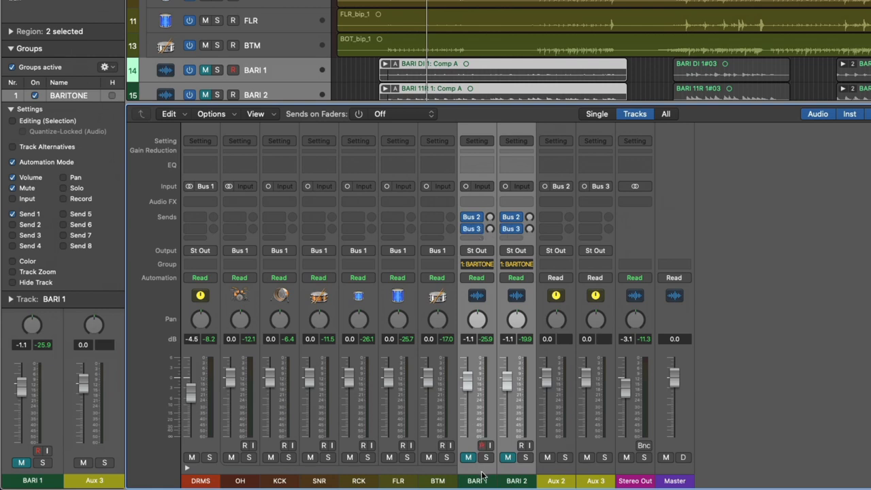
{"action": "left_click", "coordinate": [512, 216]}
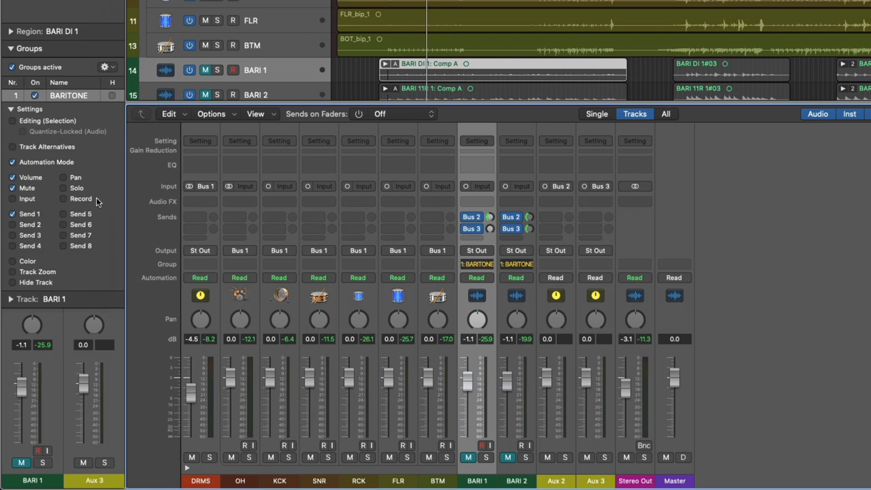
- Link colour across the BARITONE group and turn the baritone tracks red
{"action": "left_click", "coordinate": [13, 262]}
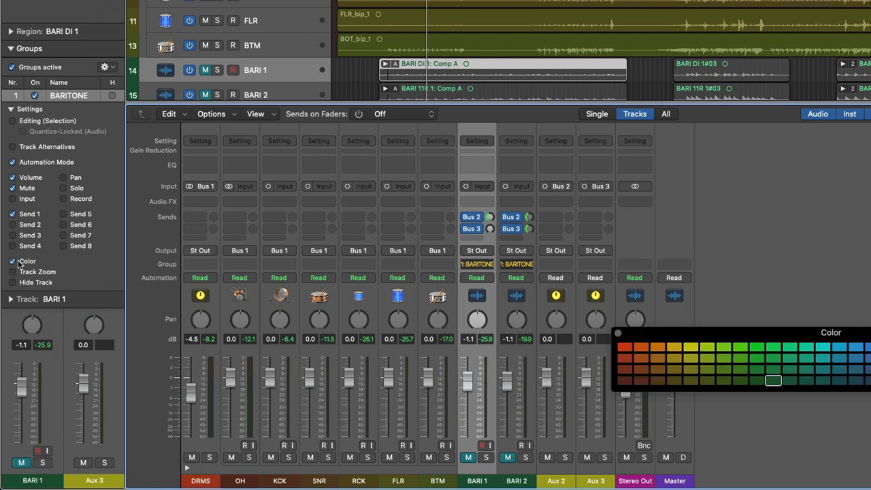
{"action": "left_click", "coordinate": [624, 347]}
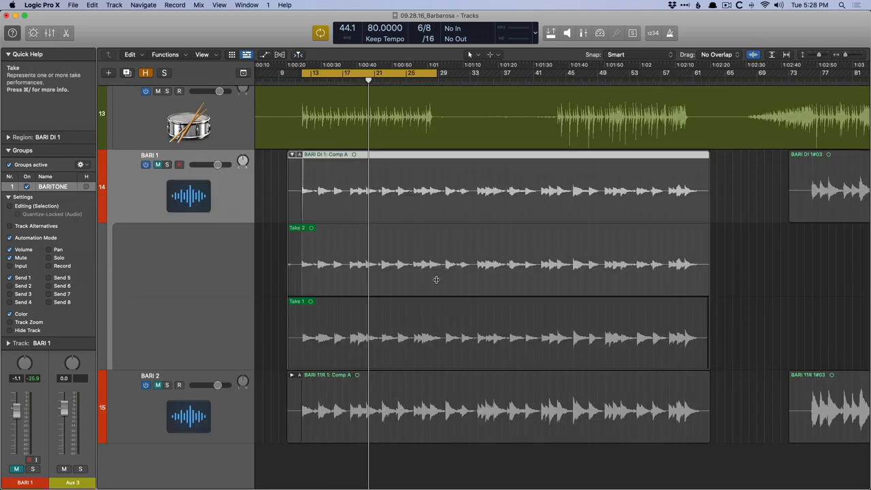
- Enable Editing (Selection) sharing for the BARITONE group
{"action": "left_click", "coordinate": [166, 165]}
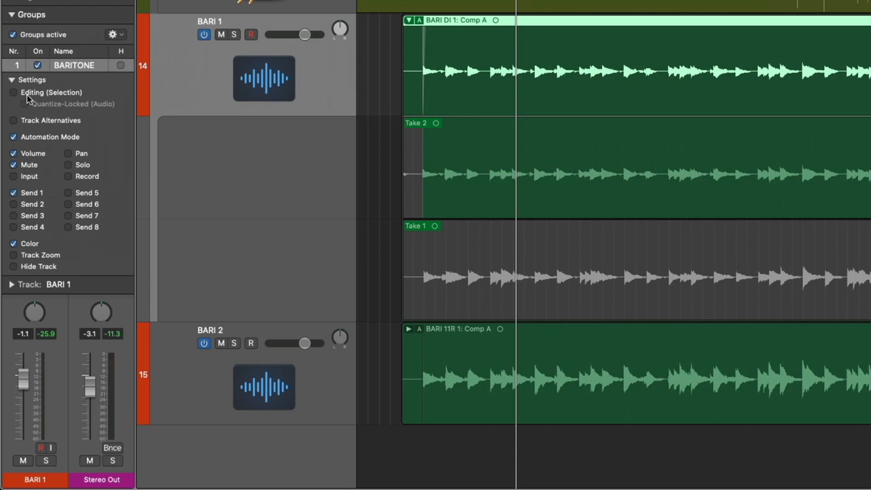
{"action": "left_click", "coordinate": [14, 92]}
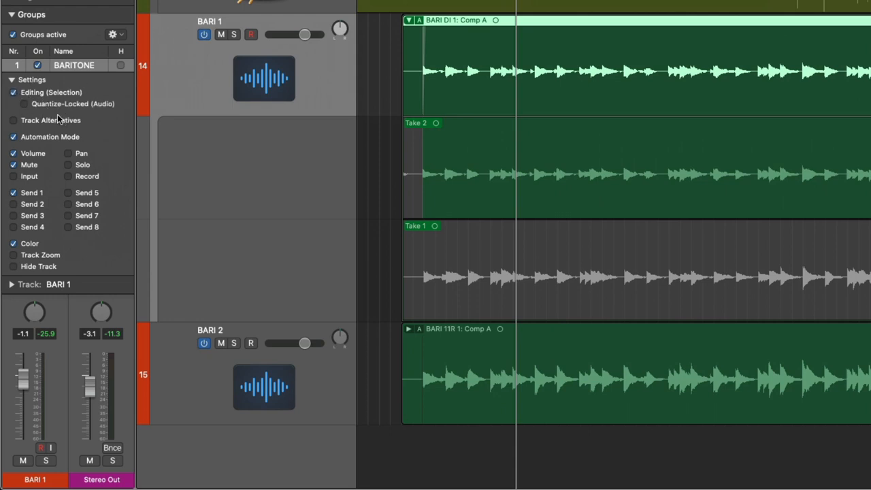
{"action": "mouse_move", "coordinate": [248, 293]}
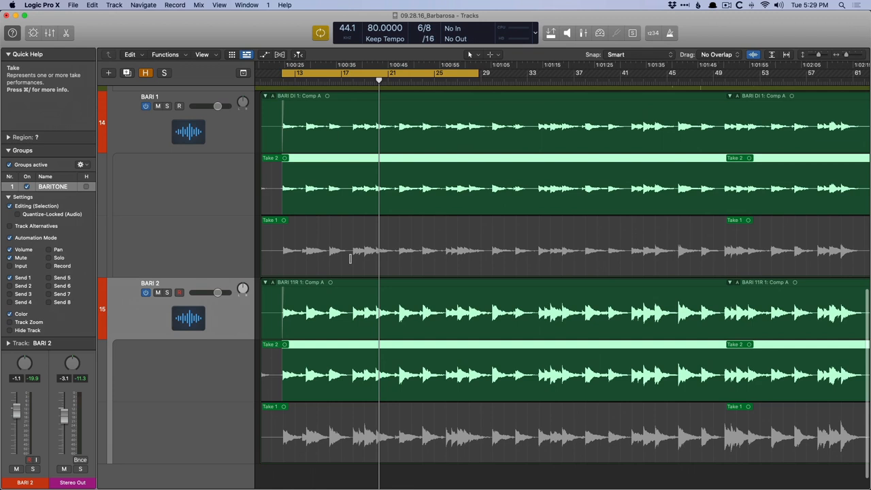
{"action": "mouse_move", "coordinate": [383, 245]}
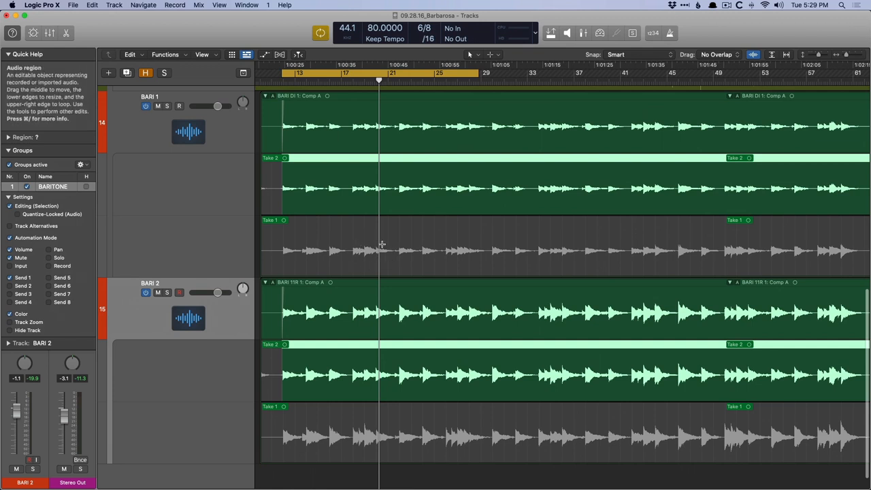
{"action": "mouse_move", "coordinate": [351, 266]}
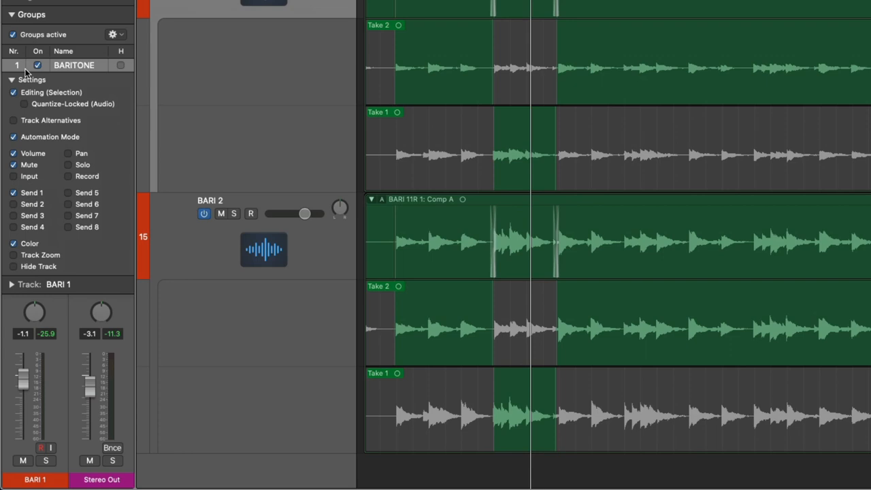
- Collapse the baritone take folders to show the drum tracks above
{"action": "left_click", "coordinate": [38, 65]}
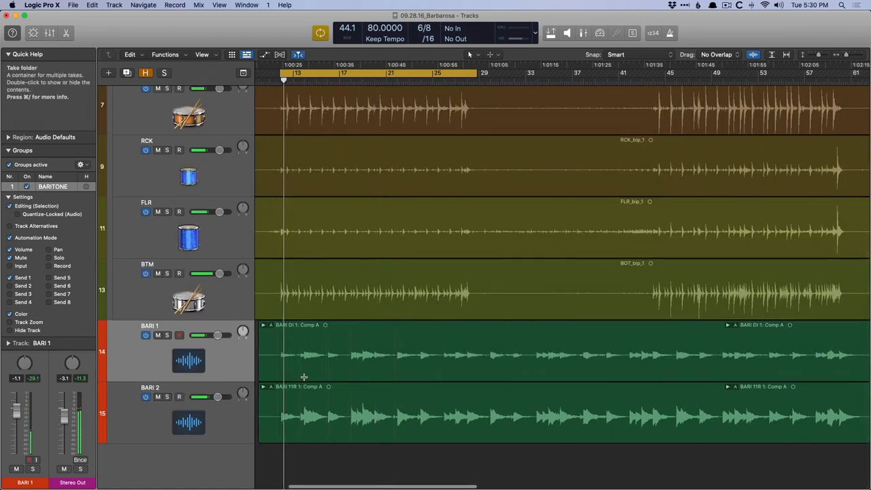
- Expand BARI 1's take folder for comping, then switch the BARITONE group back on
{"action": "left_click", "coordinate": [293, 79]}
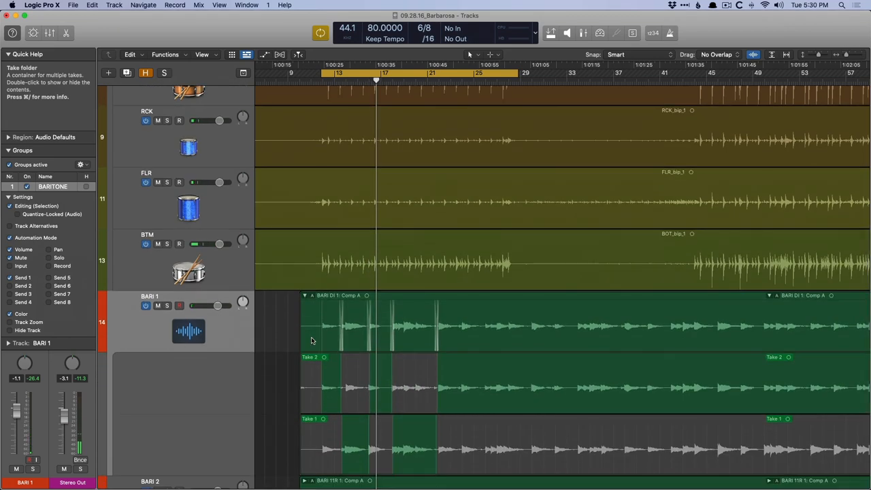
{"action": "scroll", "scroll_direction": "down", "scroll_amount": 3}
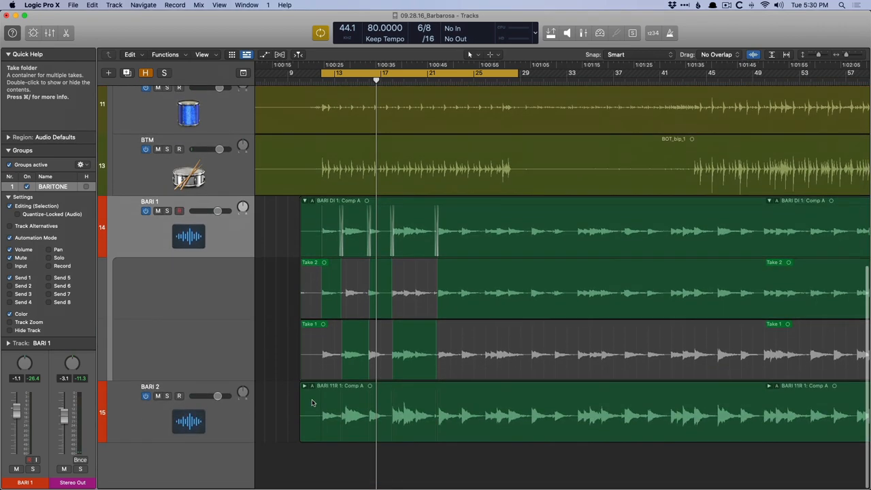
{"action": "scroll", "scroll_direction": "down", "scroll_amount": 3}
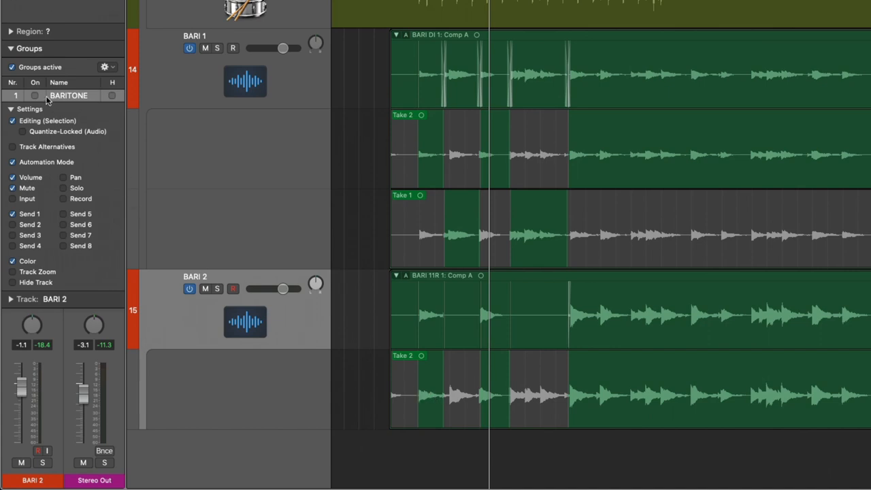
{"action": "left_click", "coordinate": [36, 95]}
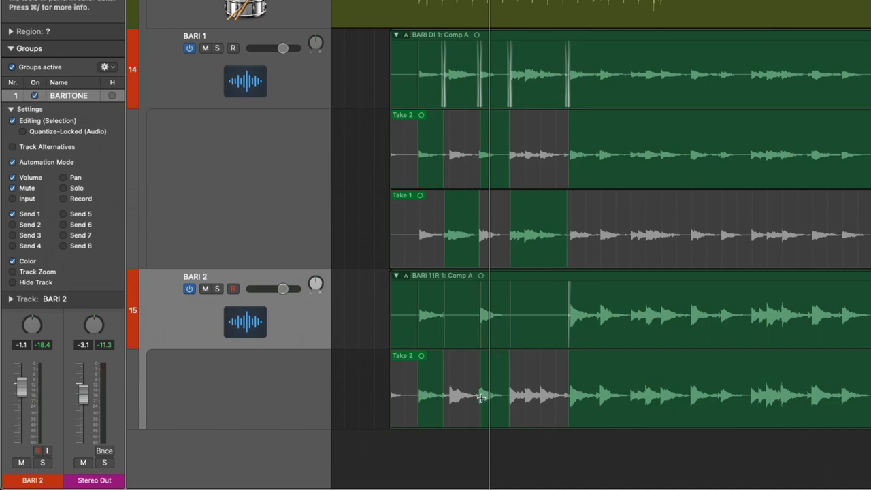
{"action": "mouse_move", "coordinate": [460, 87]}
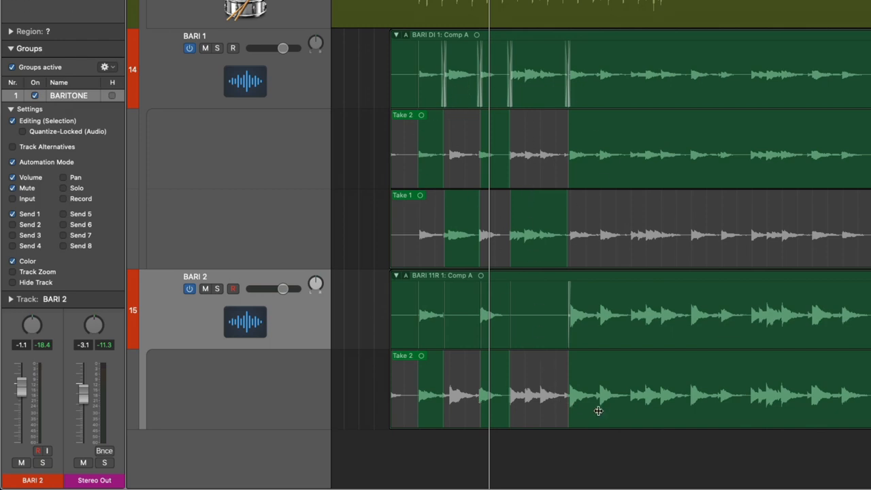
{"action": "mouse_move", "coordinate": [632, 245]}
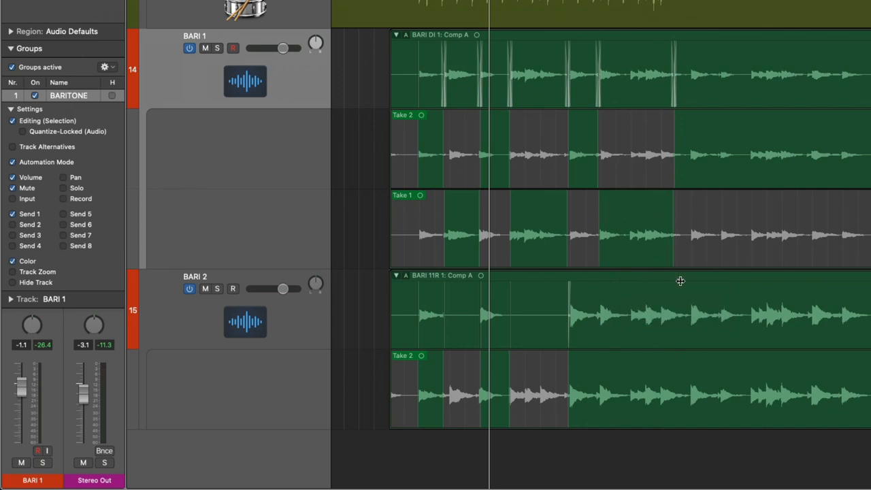
{"action": "mouse_move", "coordinate": [640, 342]}
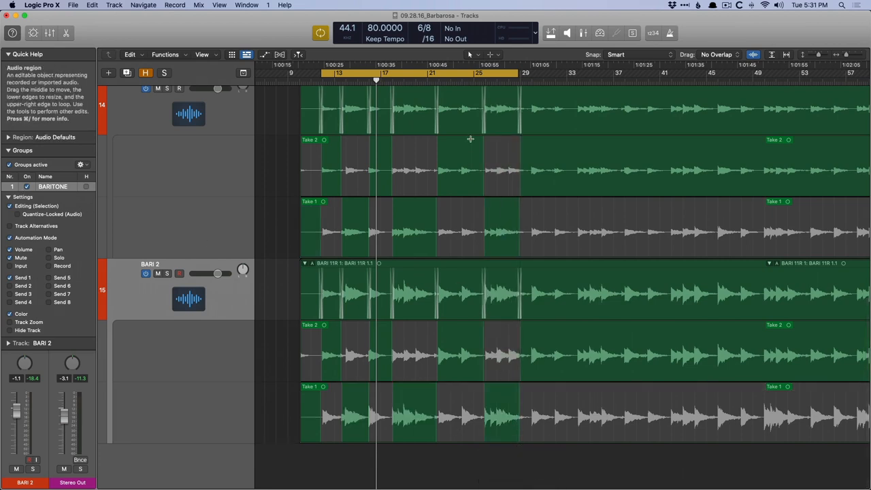
- Scroll back up after checking BARI 2's comp mirrors BARI 1's
{"action": "scroll", "scroll_direction": "up", "scroll_amount": 3}
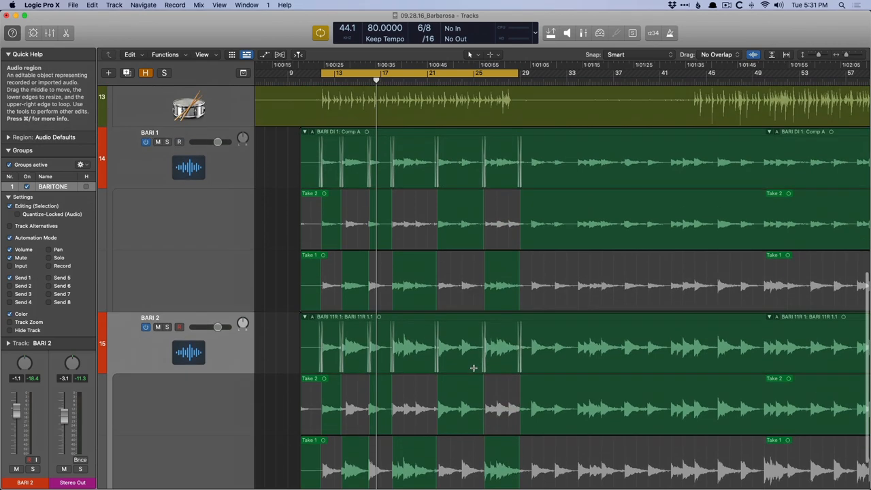
{"action": "scroll", "scroll_direction": "up", "scroll_amount": 3}
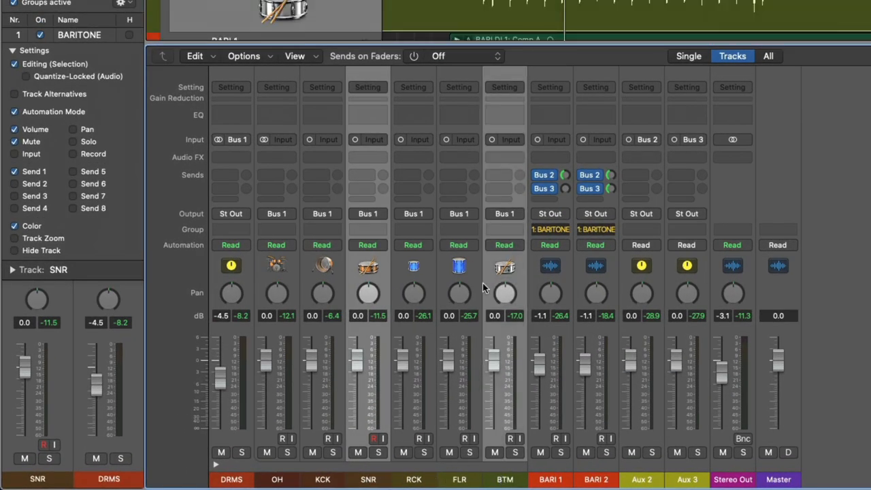
- Create a new group for the snare and bottom drum channels
{"action": "left_click", "coordinate": [504, 229]}
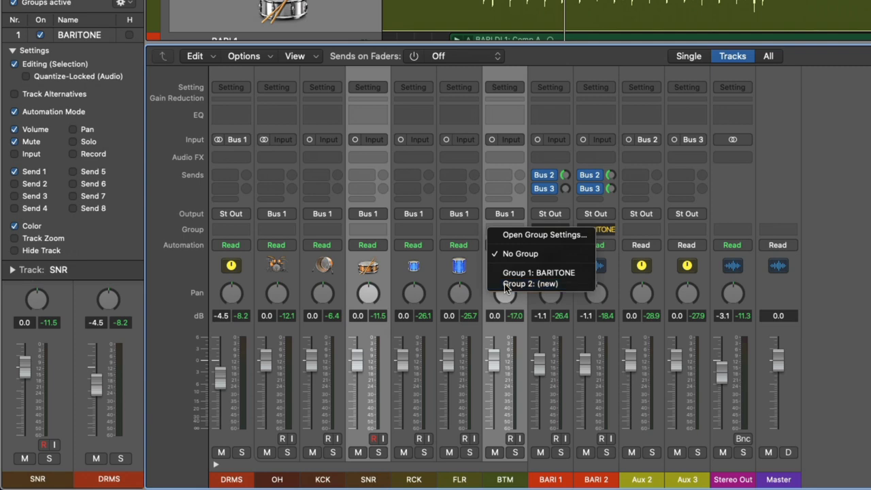
{"action": "left_click", "coordinate": [531, 284]}
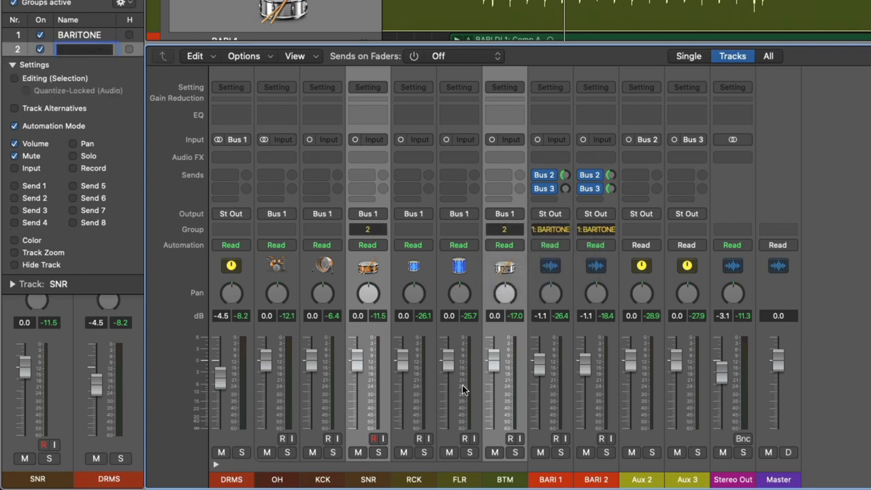
{"action": "mouse_move", "coordinate": [302, 480]}
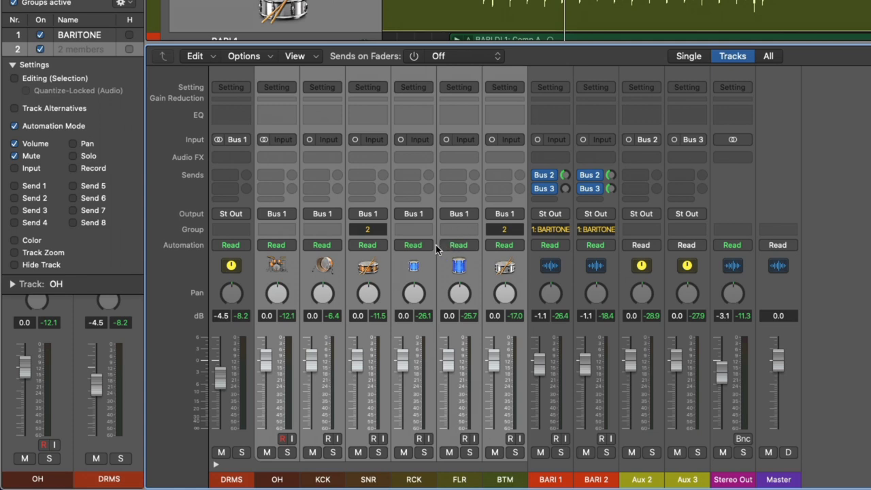
- Put the selected drum channels in Group 3 (new) and name it DRM
{"action": "left_click", "coordinate": [414, 229]}
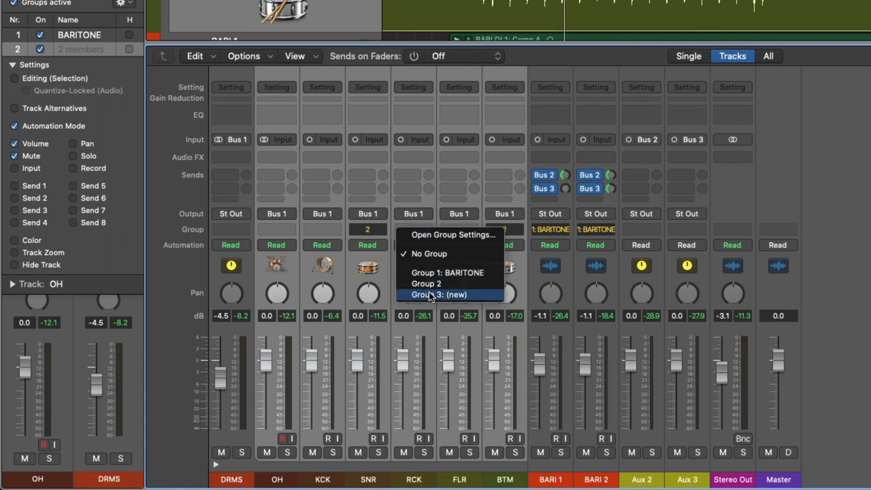
{"action": "left_click", "coordinate": [438, 294]}
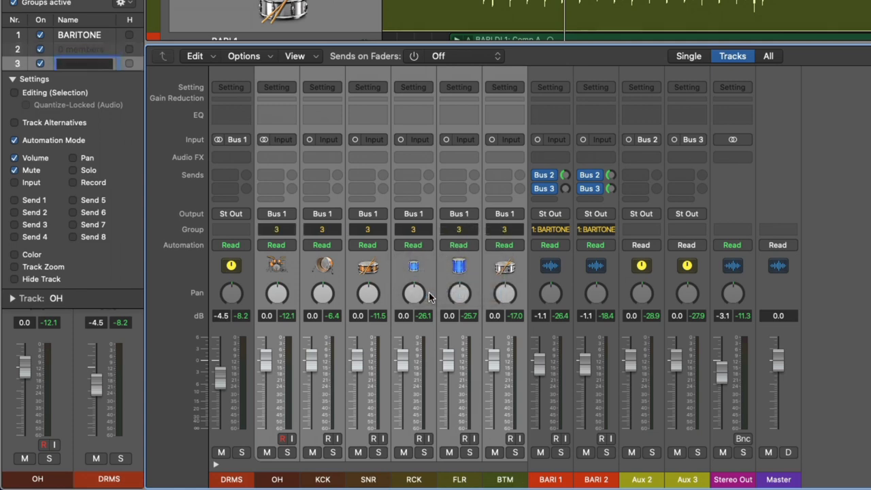
{"action": "type", "text": "DRM"}
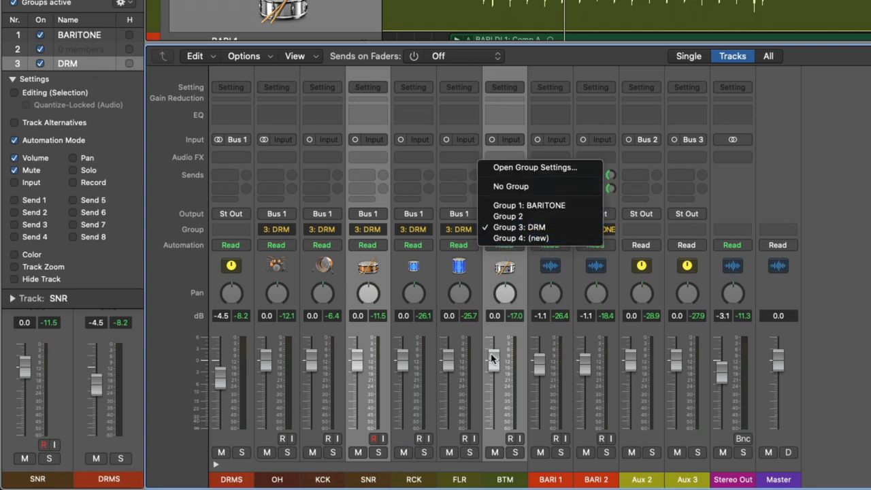
- Add the snare and bottom channels to Group 2 (SNR) as well as DRM
{"action": "left_click", "coordinate": [528, 204]}
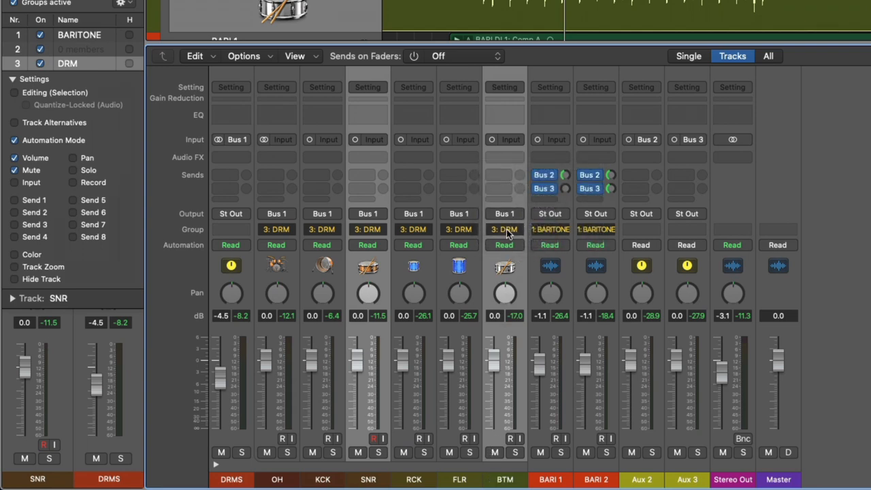
{"action": "left_click", "coordinate": [504, 229]}
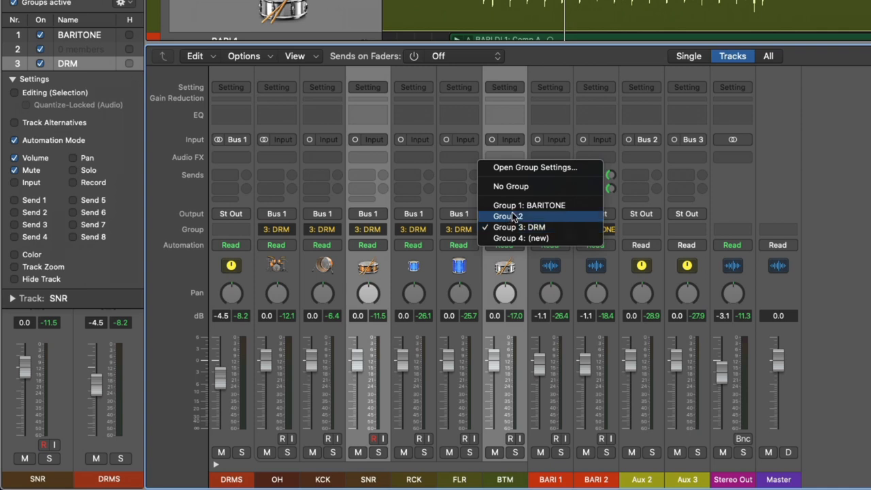
{"action": "left_click", "coordinate": [509, 215]}
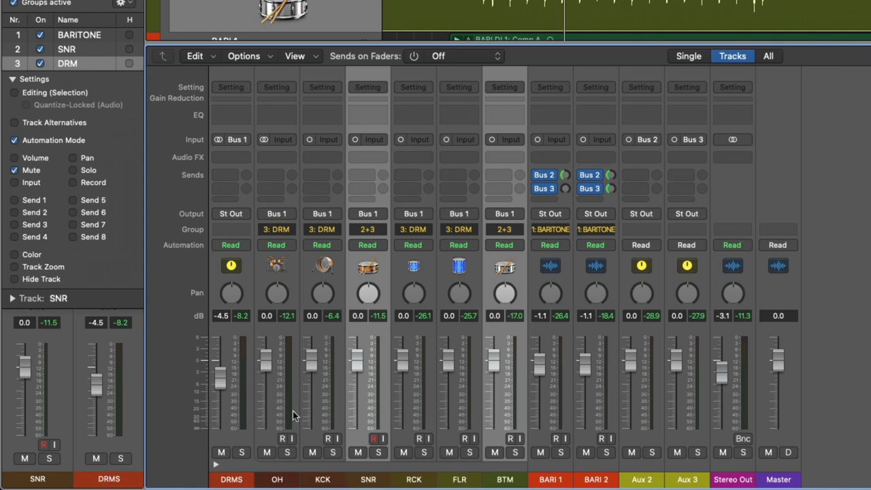
{"action": "left_click_drag", "start_coordinate": [266, 361], "coordinate": [265, 384]}
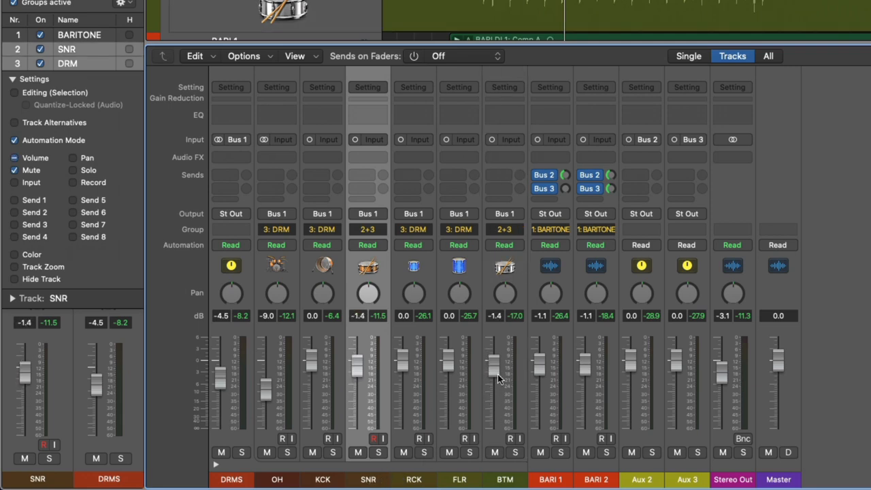
{"action": "mouse_move", "coordinate": [276, 167]}
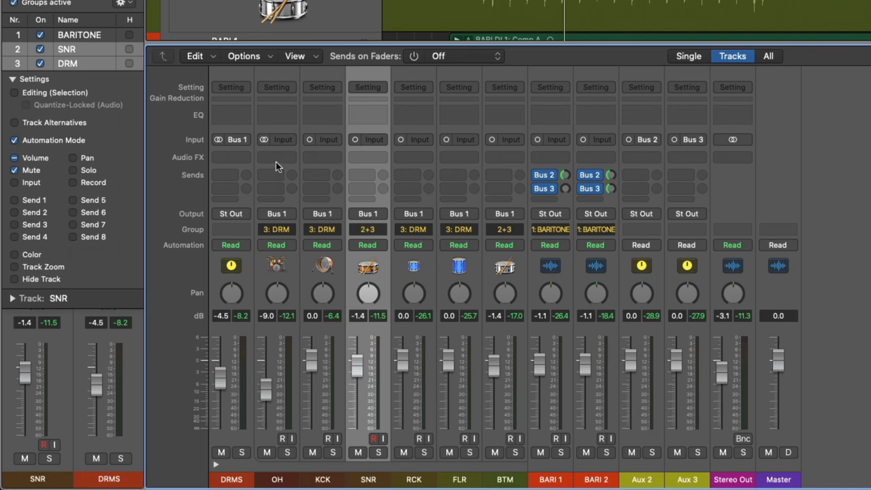
{"action": "left_click", "coordinate": [41, 49]}
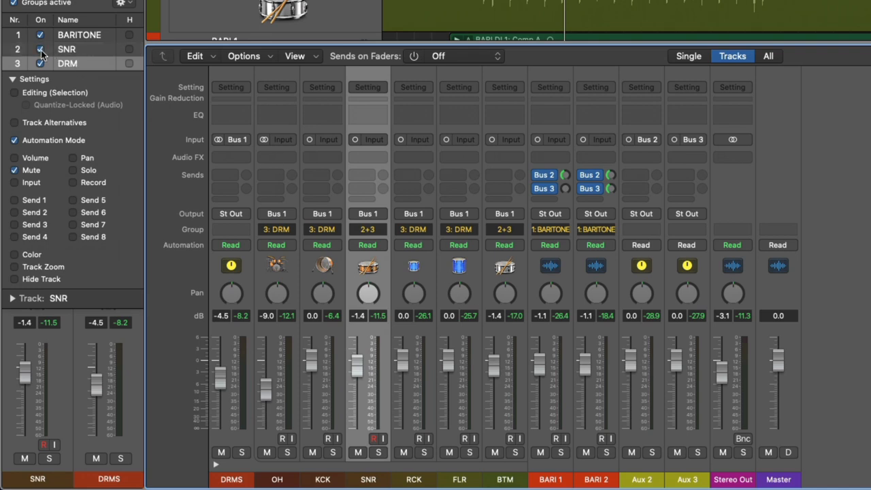
{"action": "left_click", "coordinate": [40, 49]}
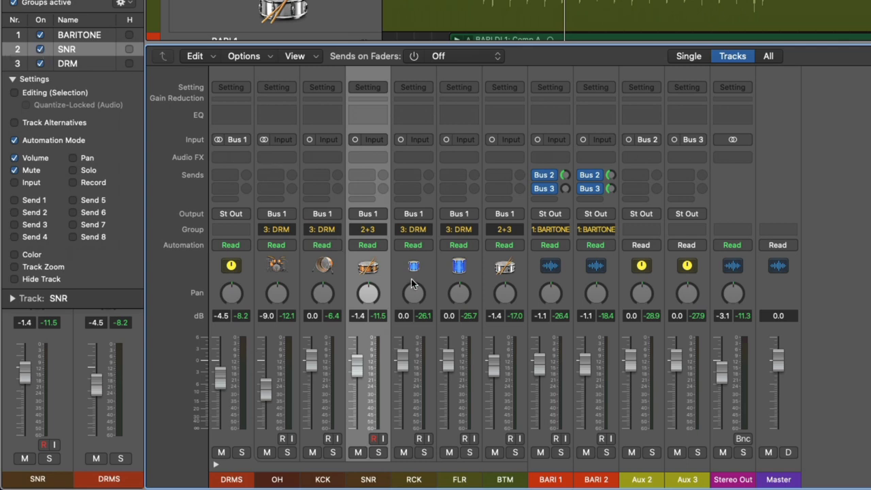
{"action": "mouse_move", "coordinate": [351, 201]}
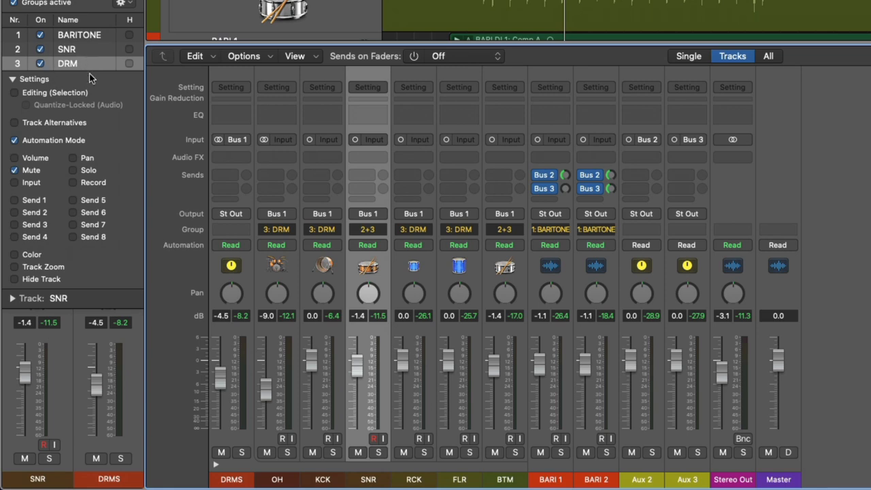
- Enable Editing (Selection) and Quantize-Locked (Audio) in the DRM group settings
{"action": "left_click", "coordinate": [14, 93]}
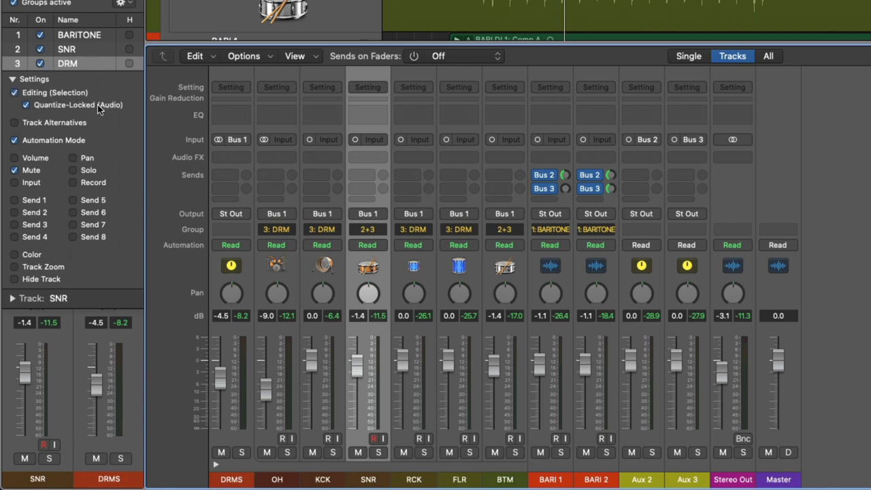
{"action": "mouse_move", "coordinate": [88, 128]}
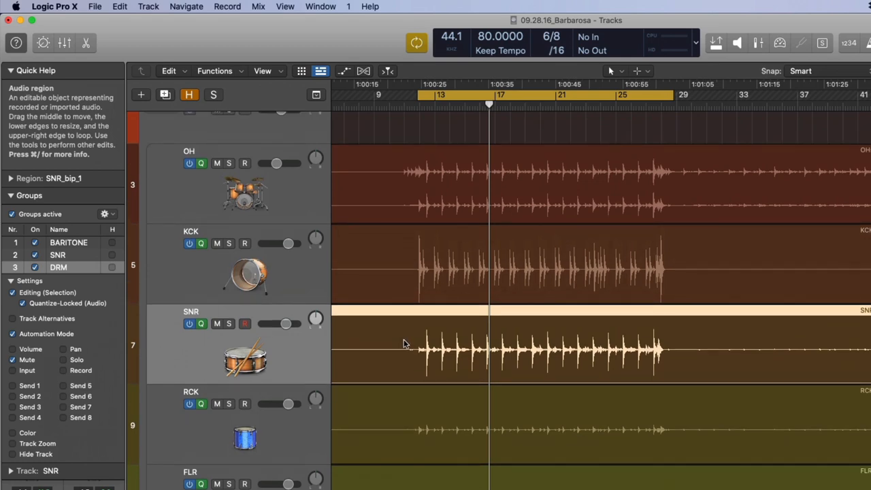
{"action": "mouse_move", "coordinate": [253, 304]}
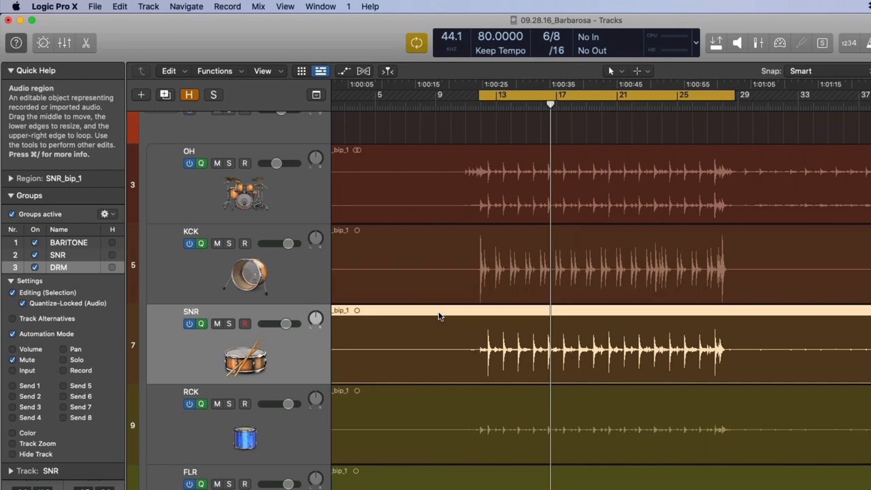
{"action": "mouse_move", "coordinate": [365, 70]}
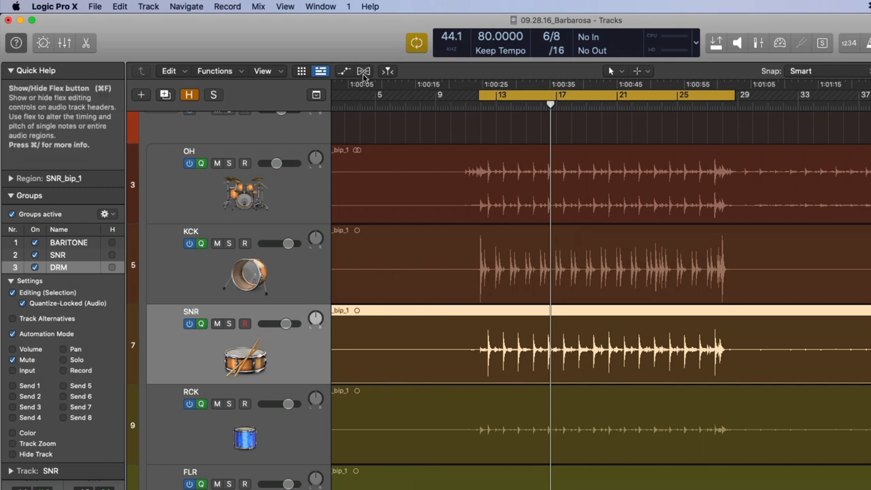
- Show Flex on the tracks and set the drum track flex mode to Slicing
{"action": "left_click", "coordinate": [364, 71]}
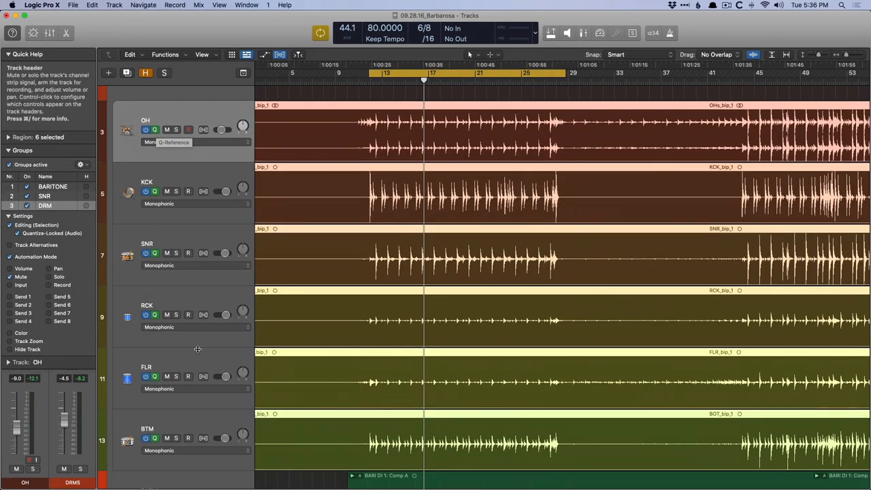
{"action": "left_click", "coordinate": [154, 439]}
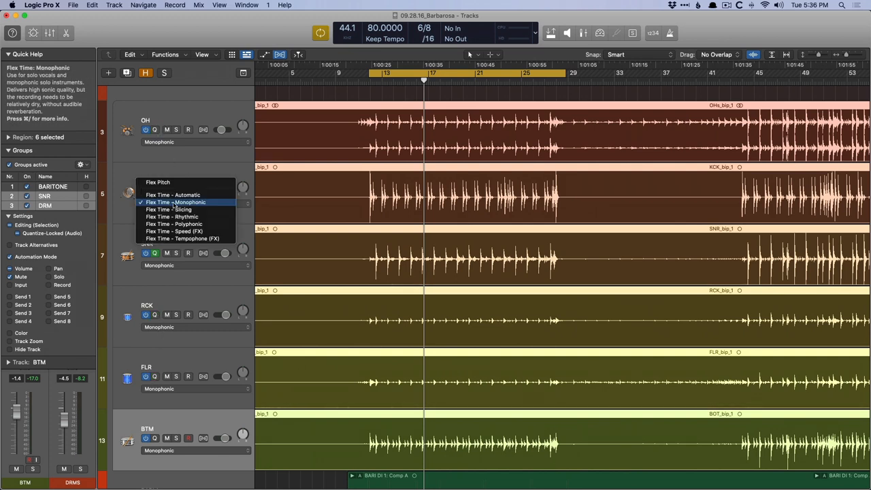
{"action": "left_click", "coordinate": [167, 209]}
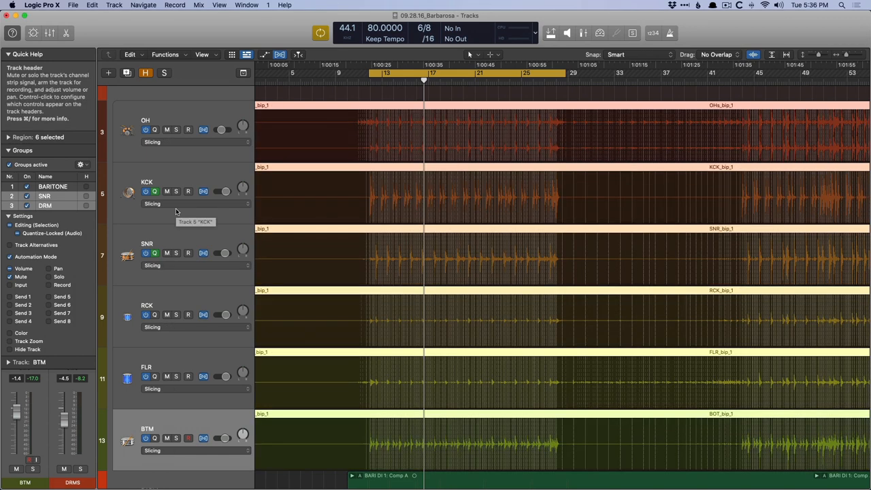
{"action": "mouse_move", "coordinate": [340, 174]}
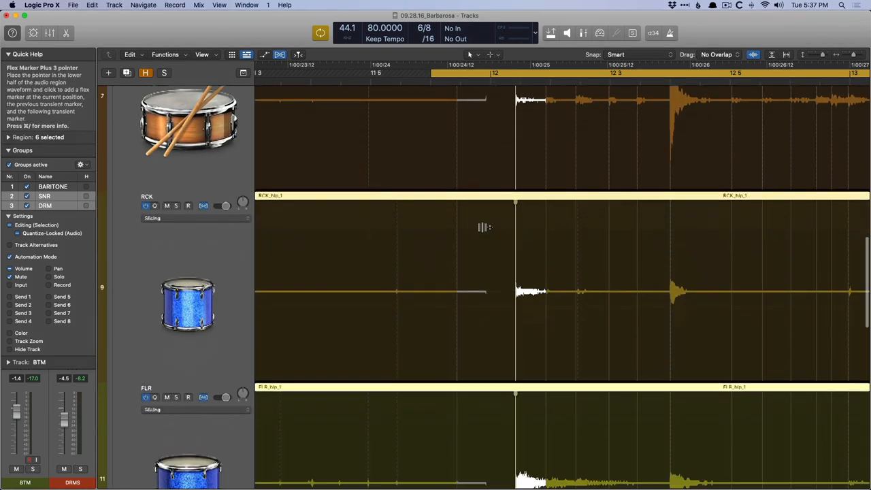
{"action": "scroll", "scroll_direction": "up", "scroll_amount": 3}
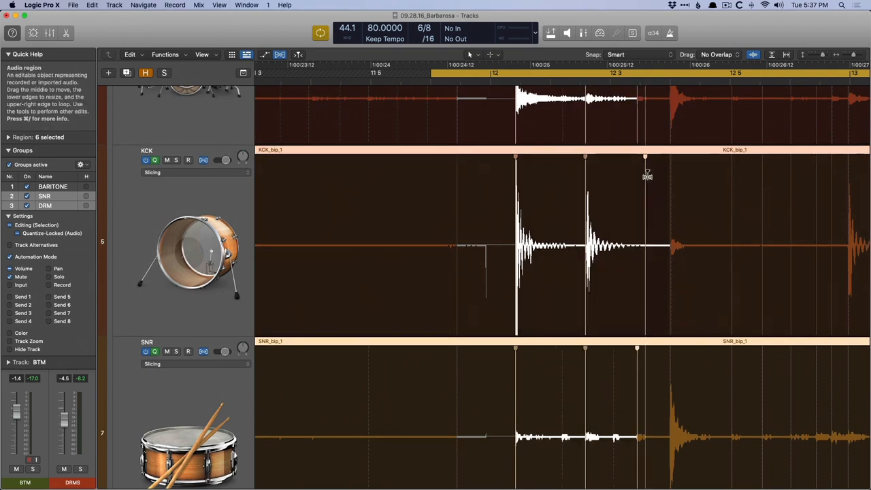
{"action": "scroll", "scroll_direction": "right", "scroll_amount": 3}
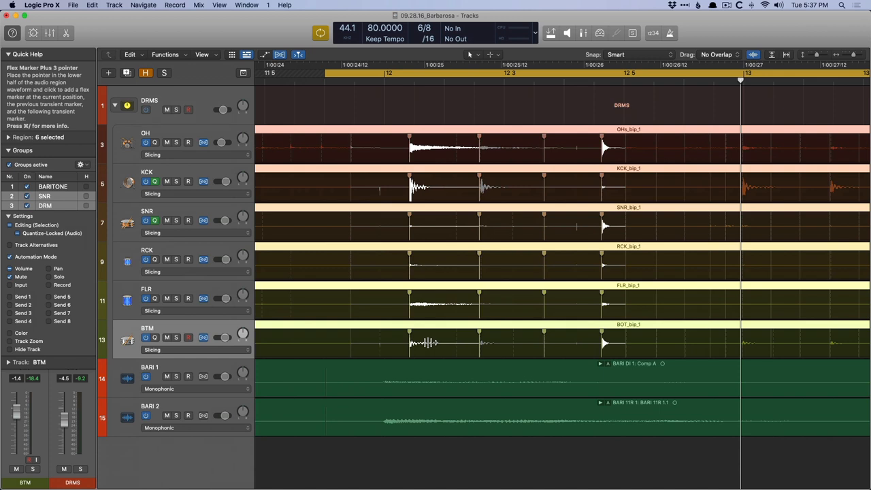
{"action": "mouse_move", "coordinate": [419, 339]}
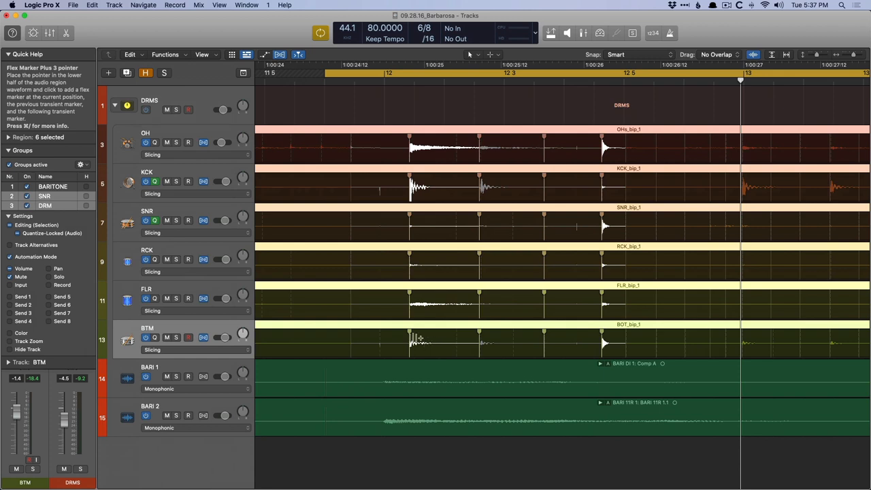
{"action": "mouse_move", "coordinate": [27, 225]}
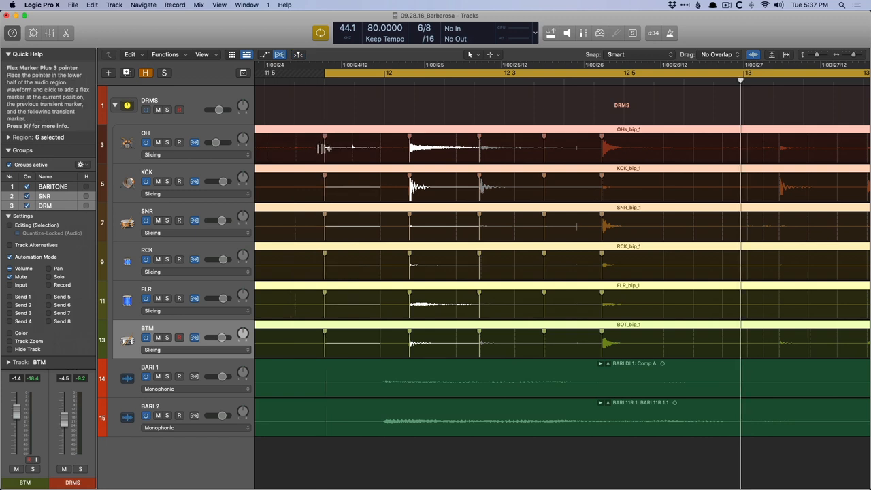
{"action": "mouse_move", "coordinate": [330, 199]}
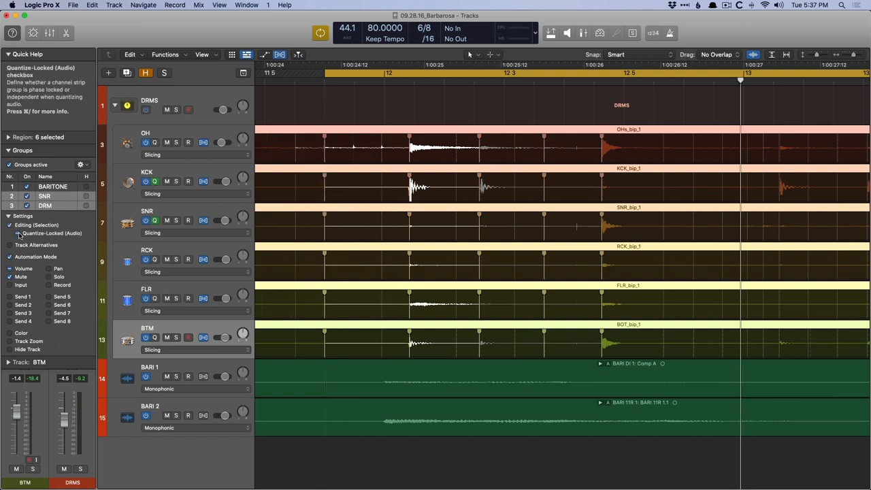
- Untick Editing (Selection) for the DRM group and select only the RCK drum region
{"action": "left_click", "coordinate": [9, 233]}
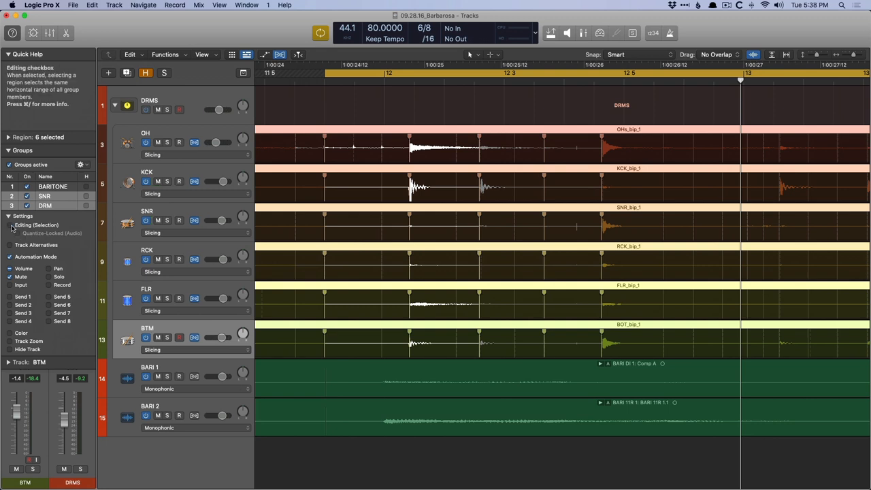
{"action": "mouse_move", "coordinate": [269, 244]}
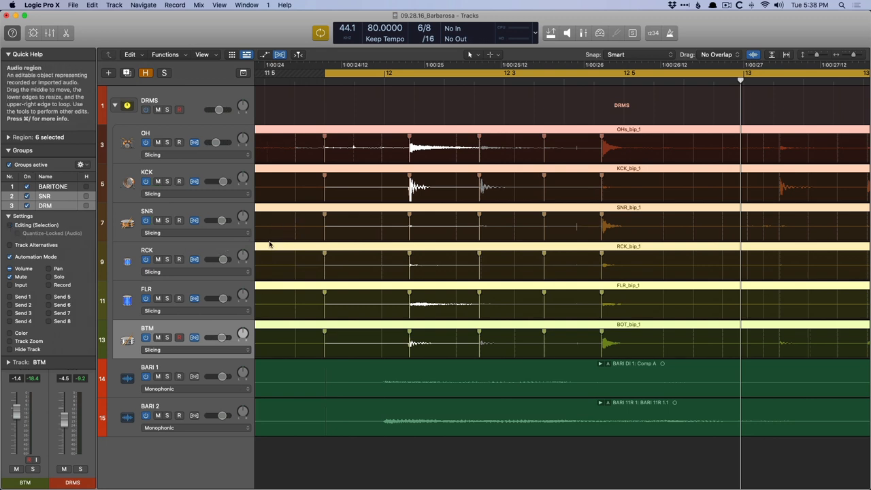
{"action": "left_click", "coordinate": [476, 262]}
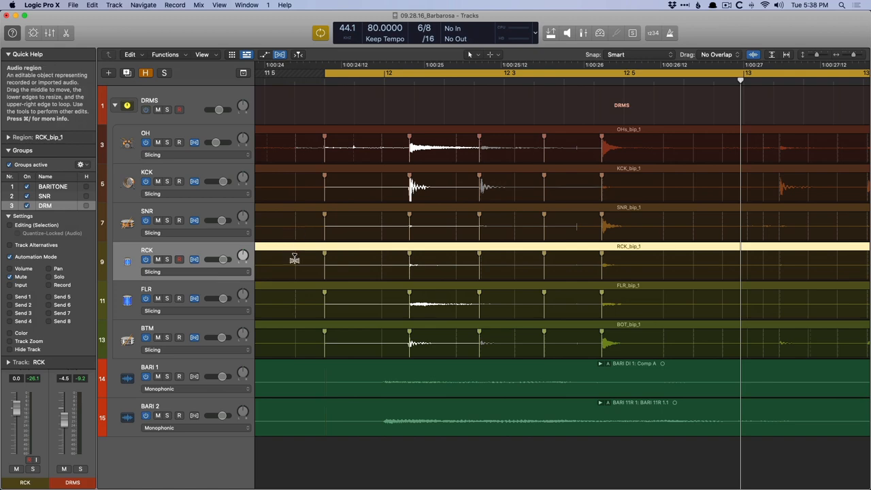
{"action": "mouse_move", "coordinate": [286, 258]}
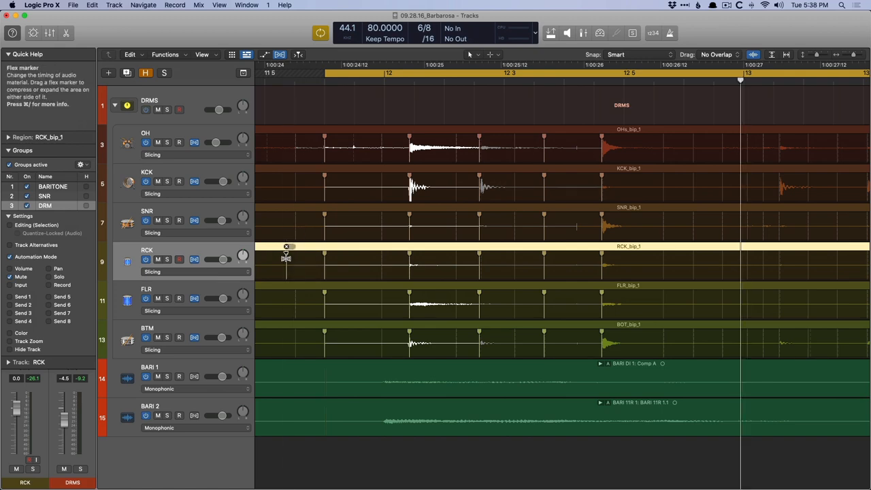